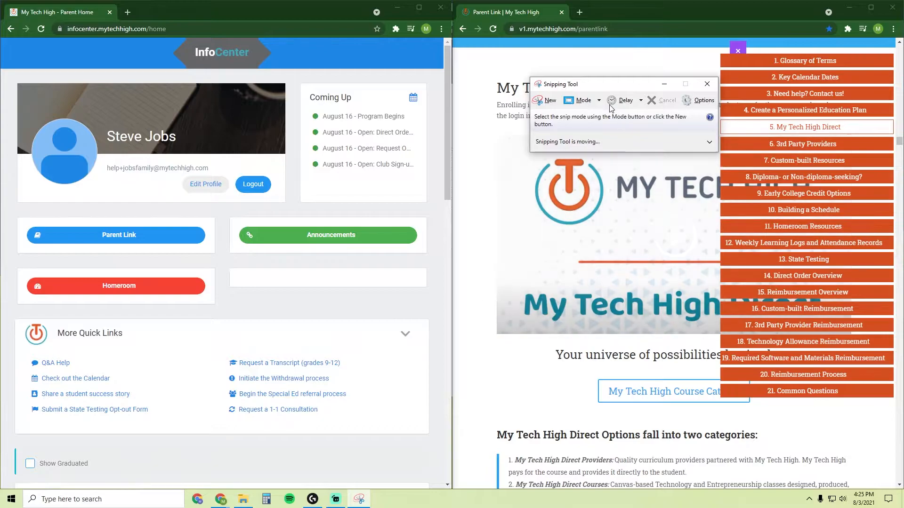
Step: Display the snip mode list: free-form, rectangular, window and full-screen
click(583, 99)
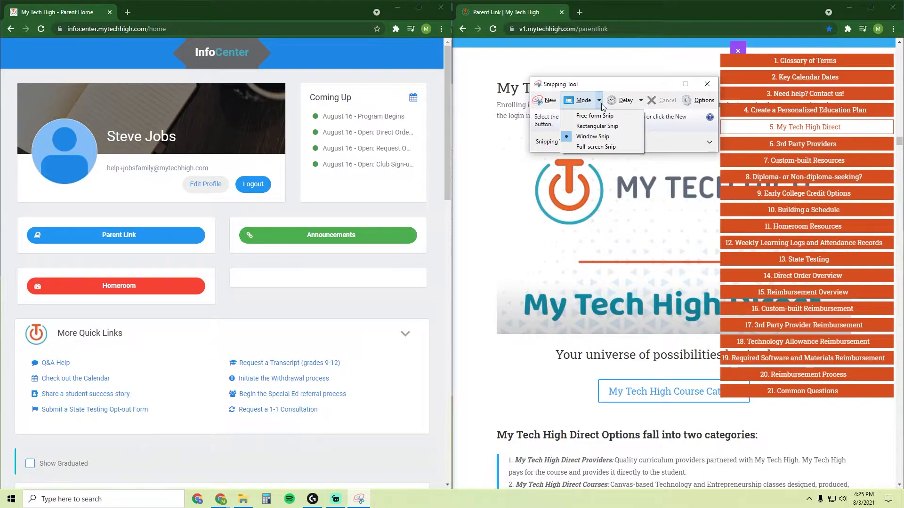
mouse_move(597, 125)
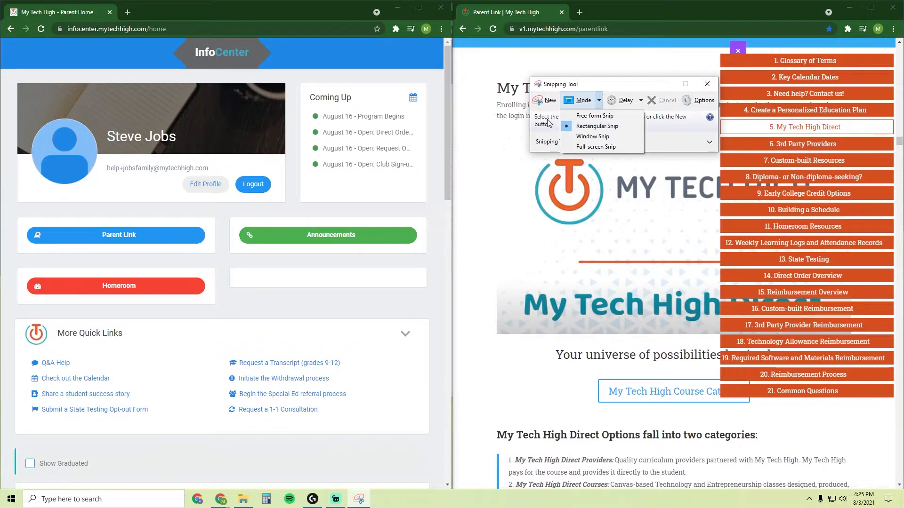
Step: Capture a rectangular snip over part of the browser home page
click(549, 100)
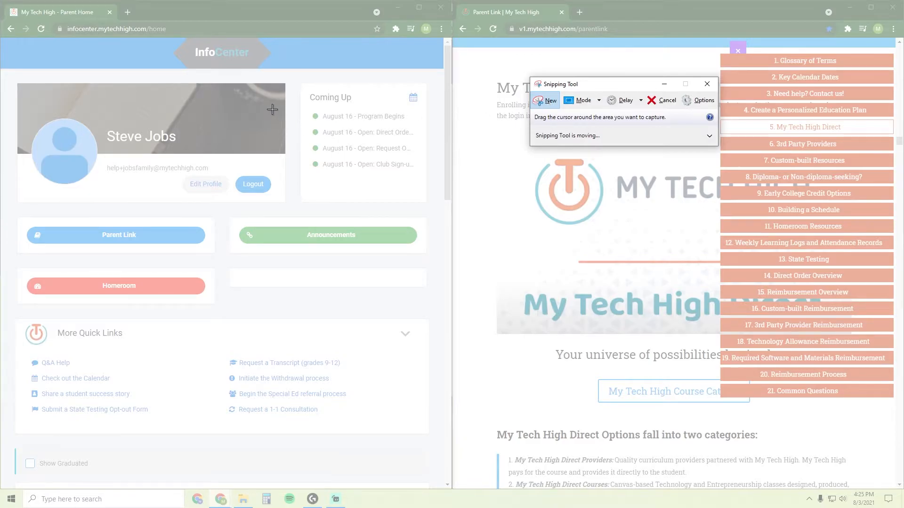
drag(271, 109, 522, 282)
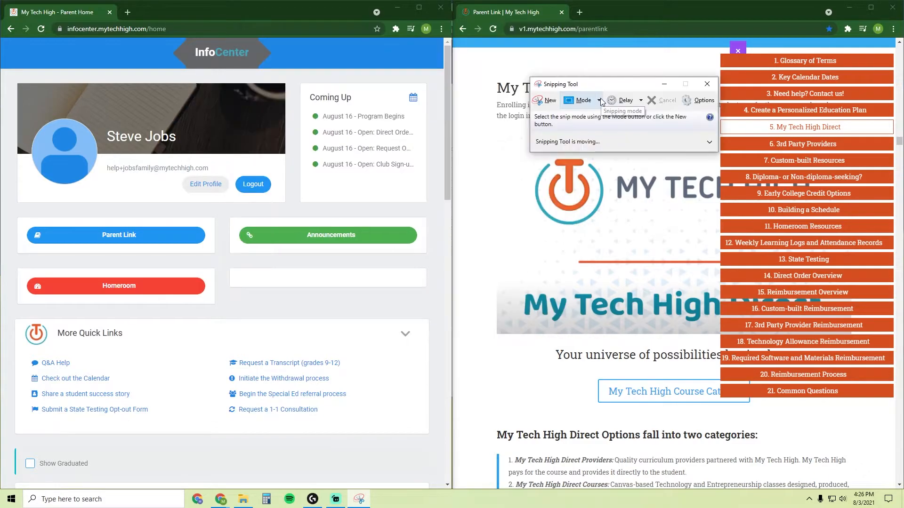
Step: Start a window snip toward the left browser window, then redisplay the mode choices
click(583, 100)
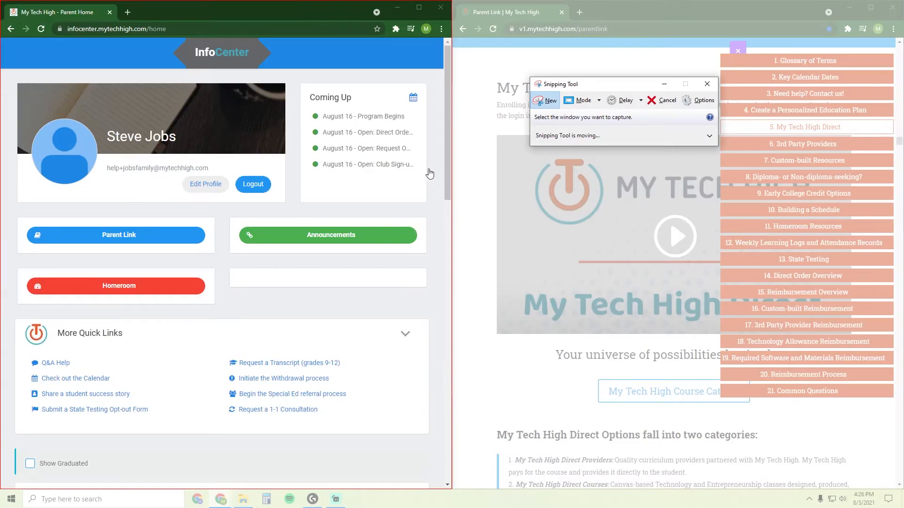
click(588, 100)
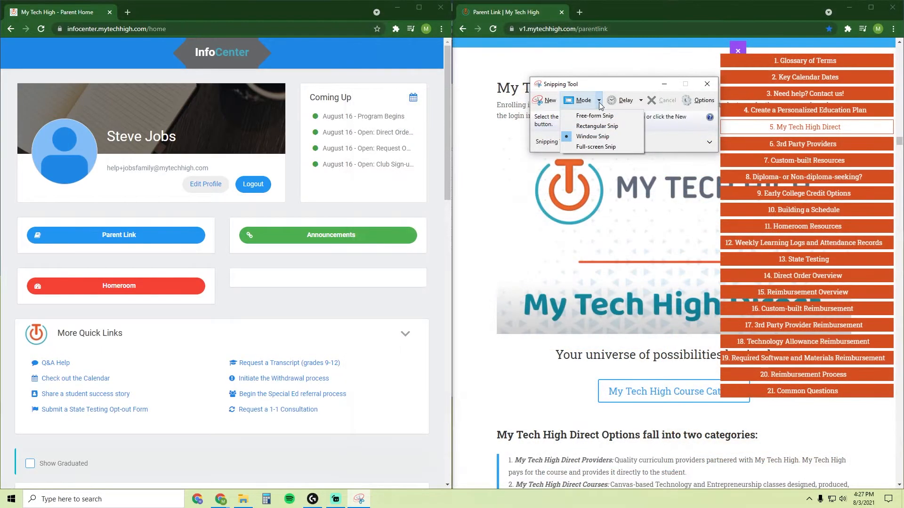